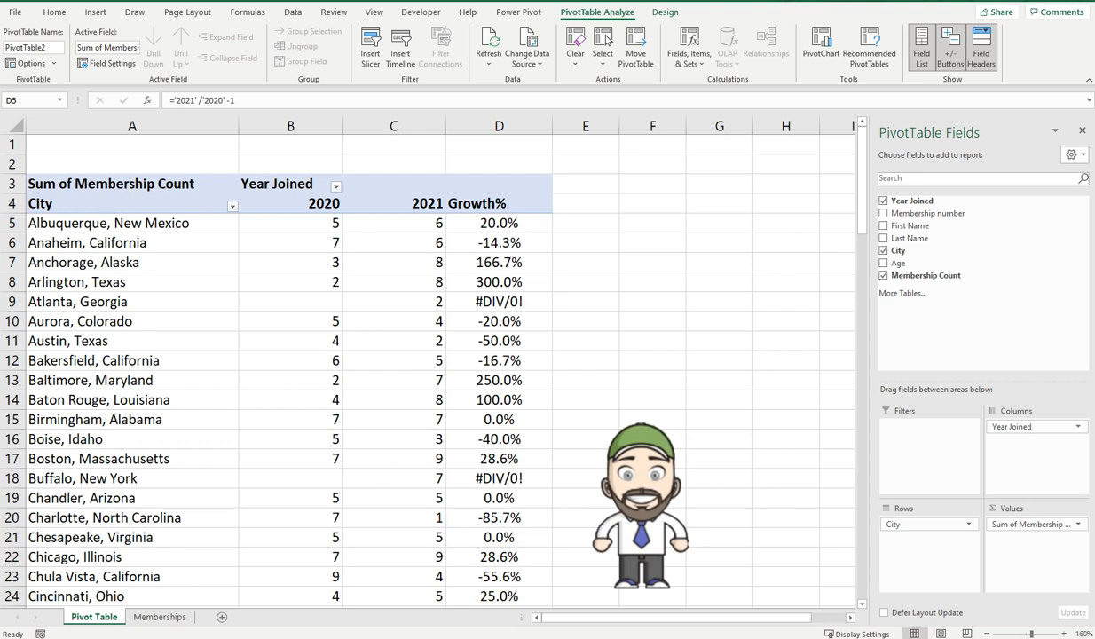
- Inspect the pivot values, including Albuquerque's 20.0% growth and Atlanta's #DIV/0! error
click(499, 223)
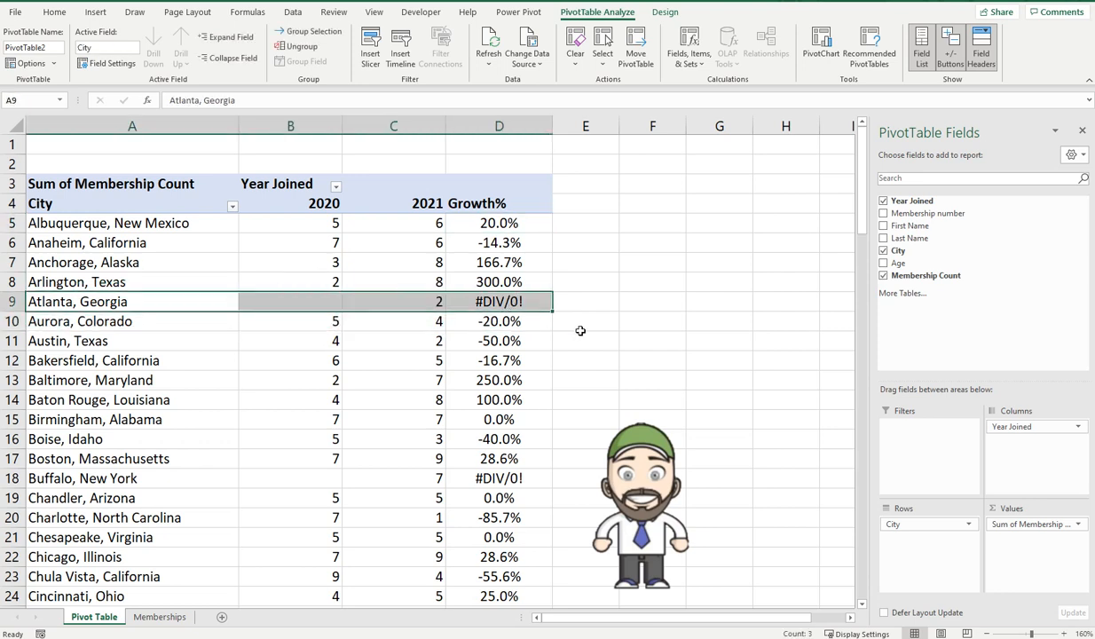
mouse_move(606, 369)
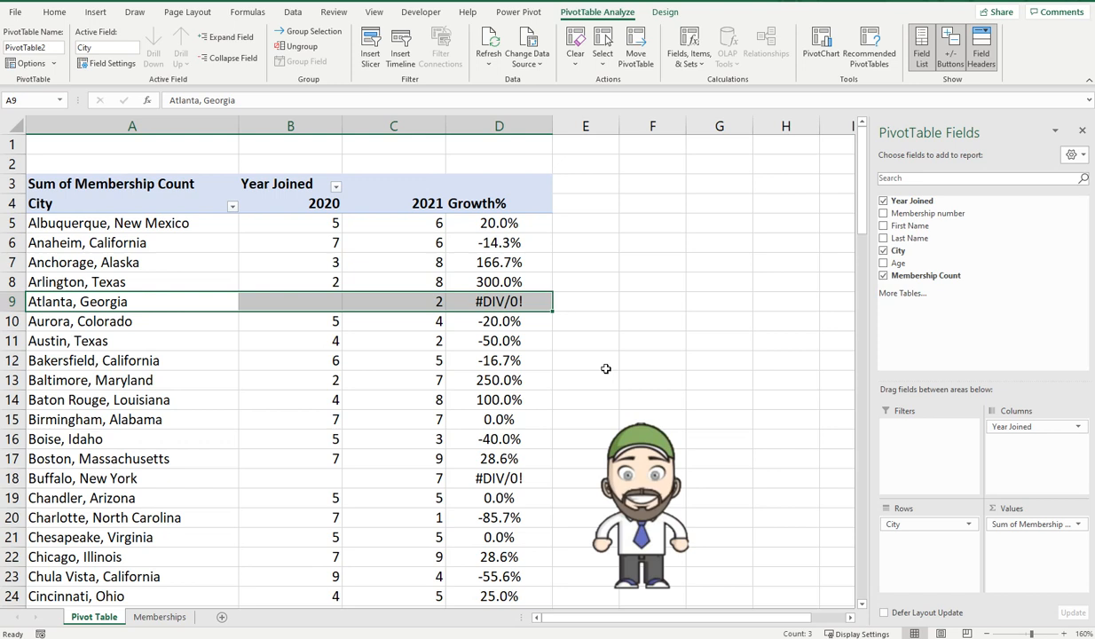
mouse_move(677, 320)
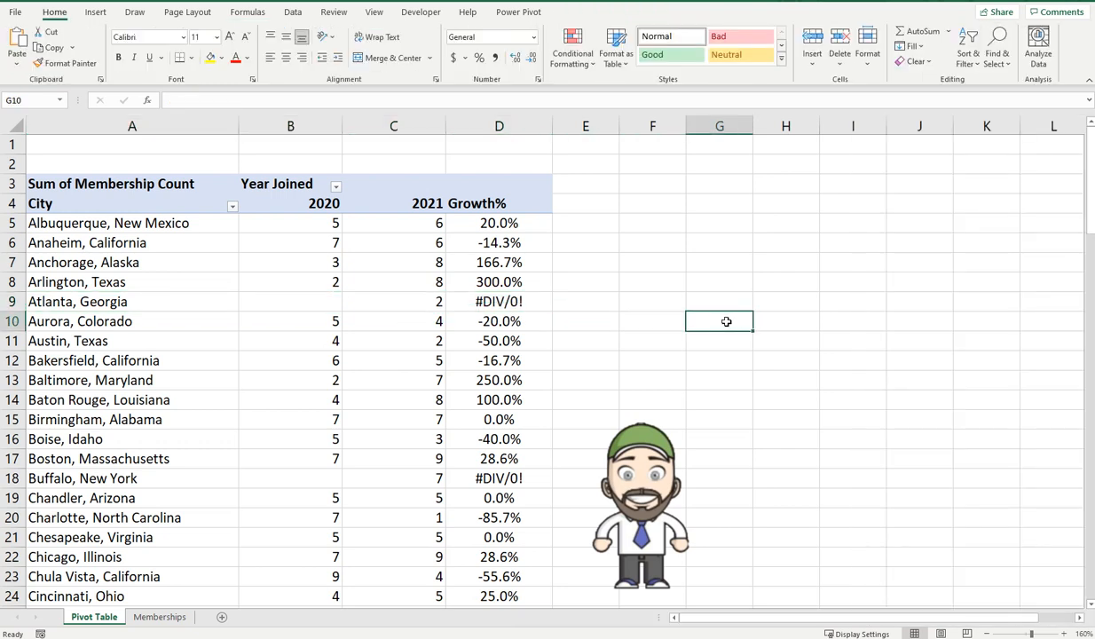
mouse_move(530, 317)
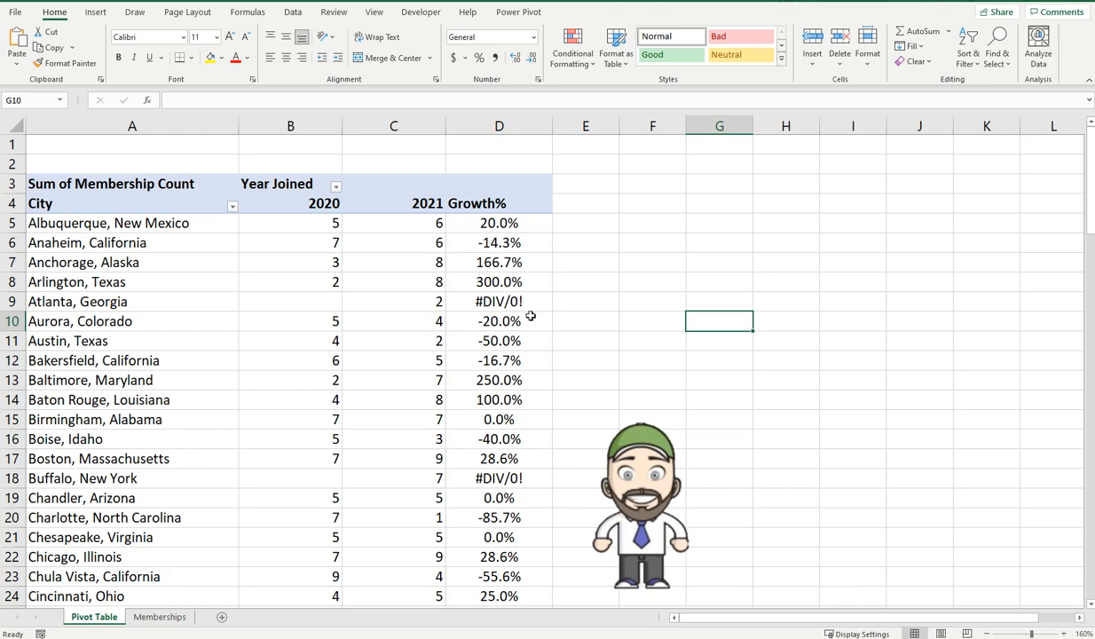
click(498, 321)
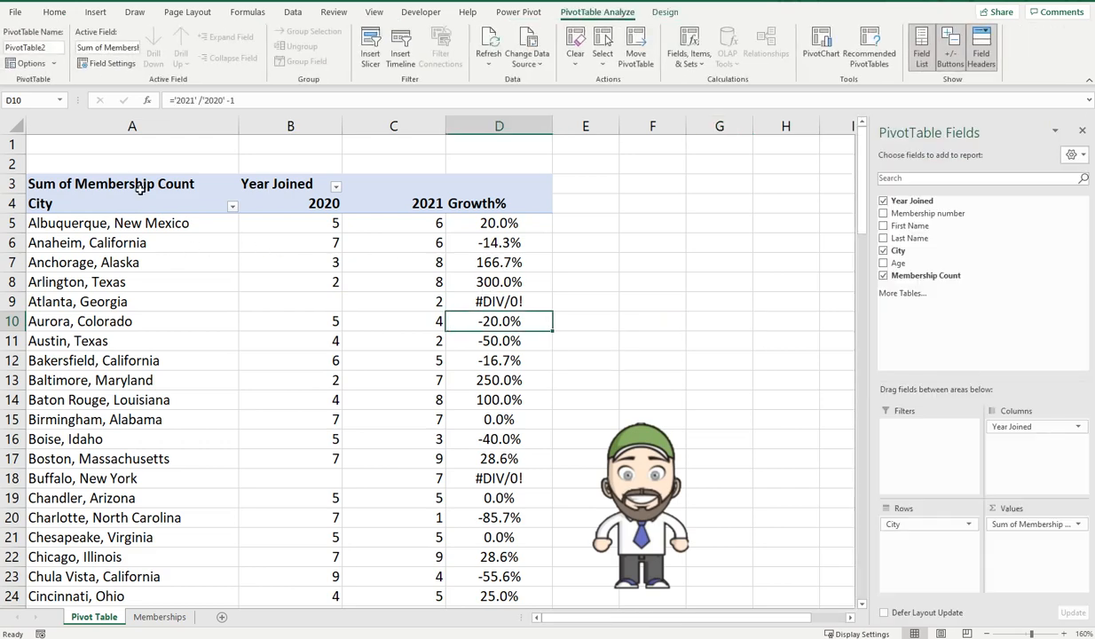
click(131, 125)
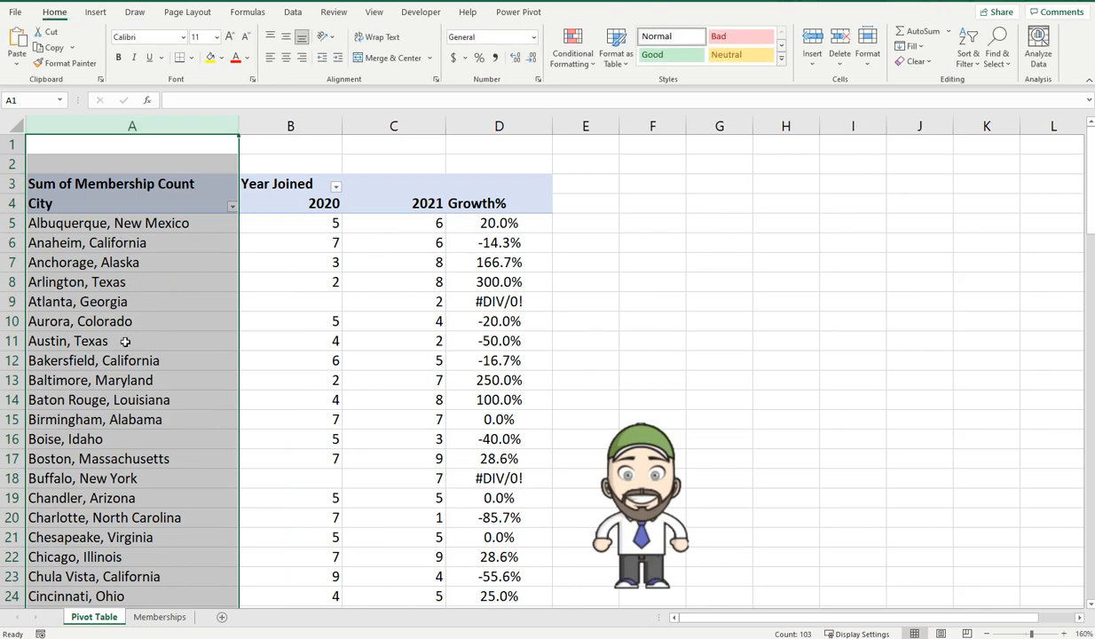
click(291, 222)
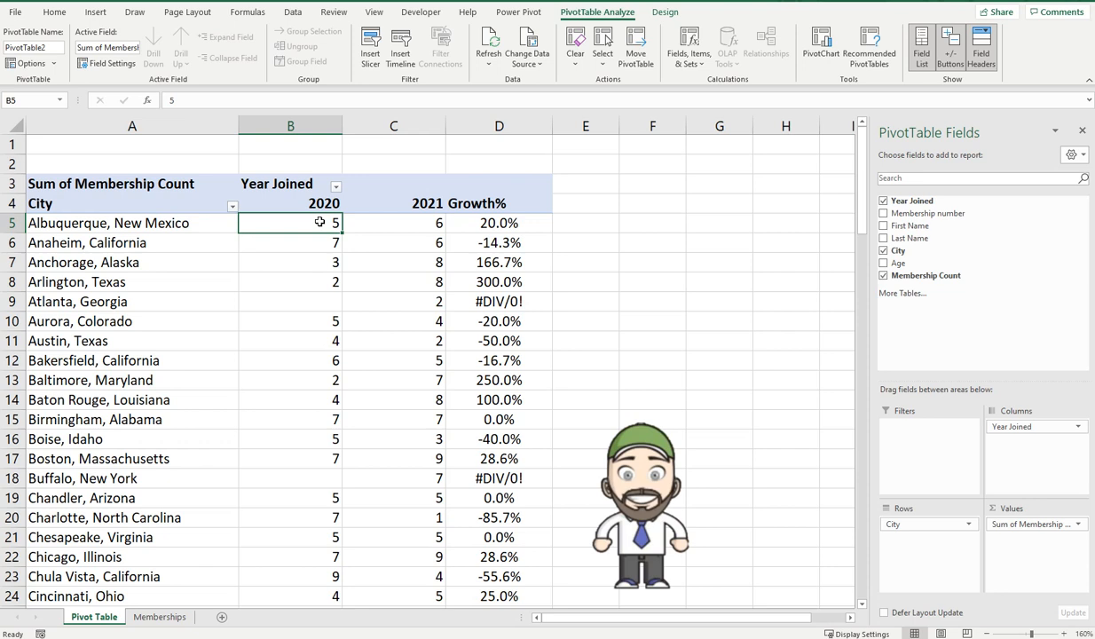
mouse_move(423, 222)
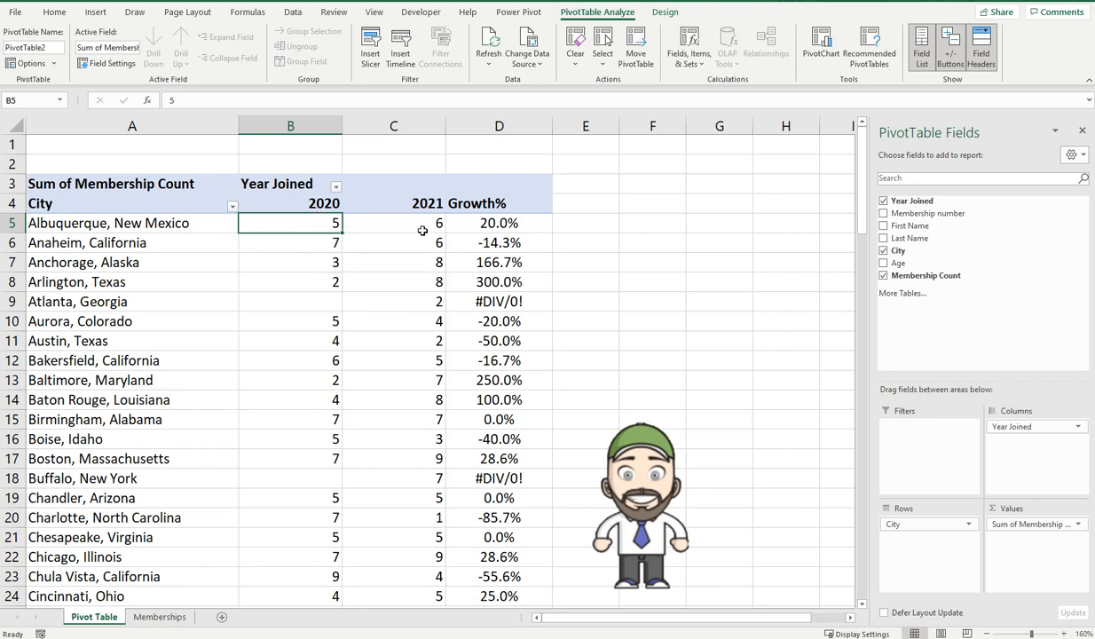
mouse_move(542, 223)
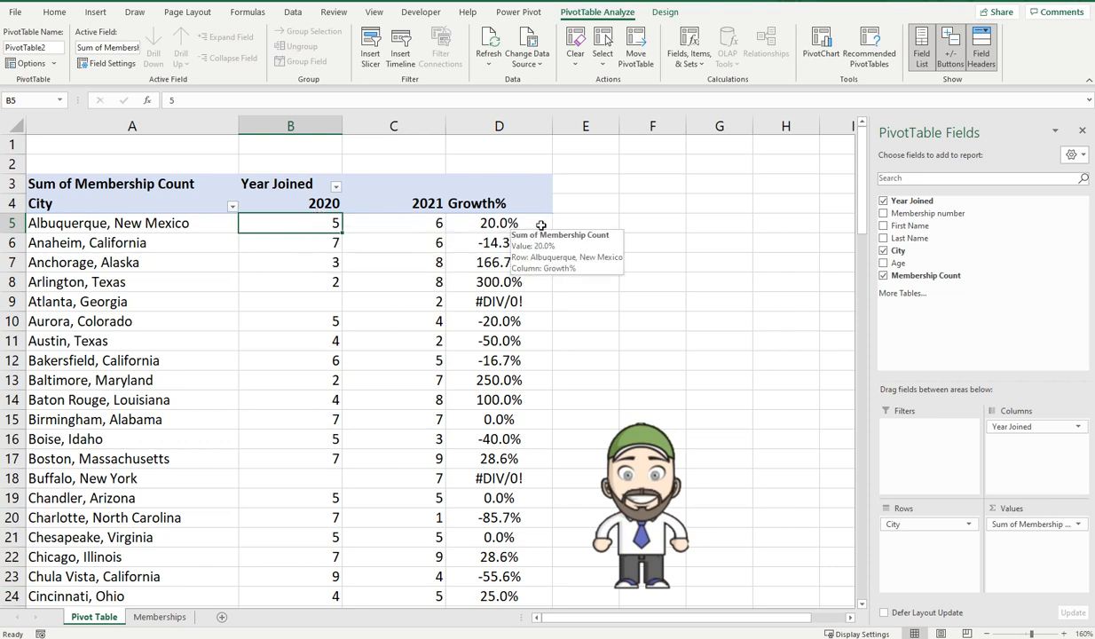
mouse_move(349, 229)
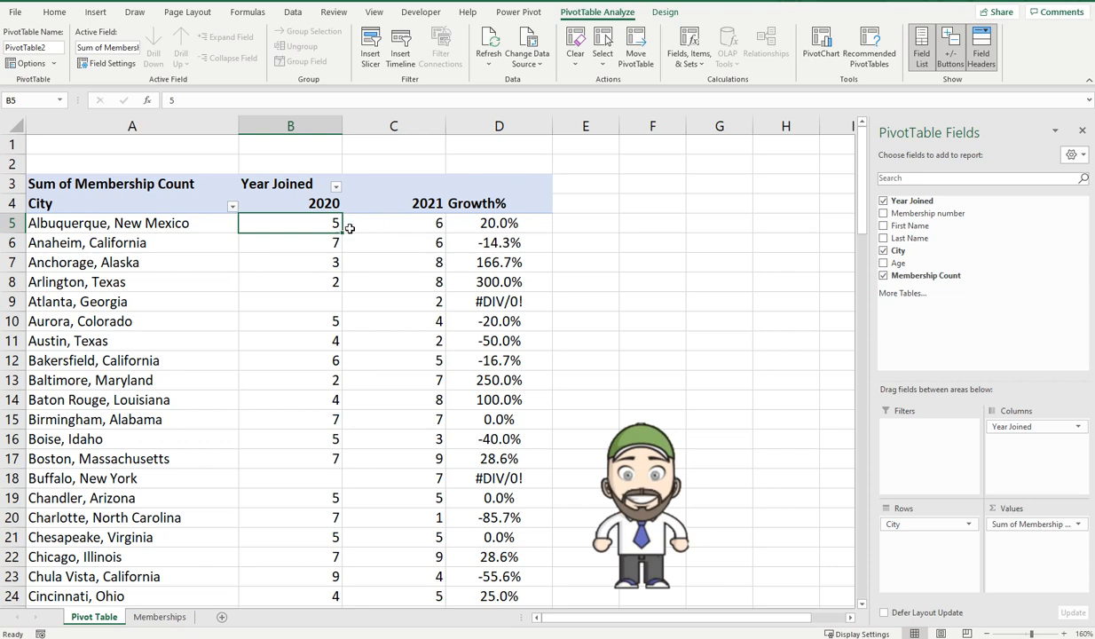
click(499, 223)
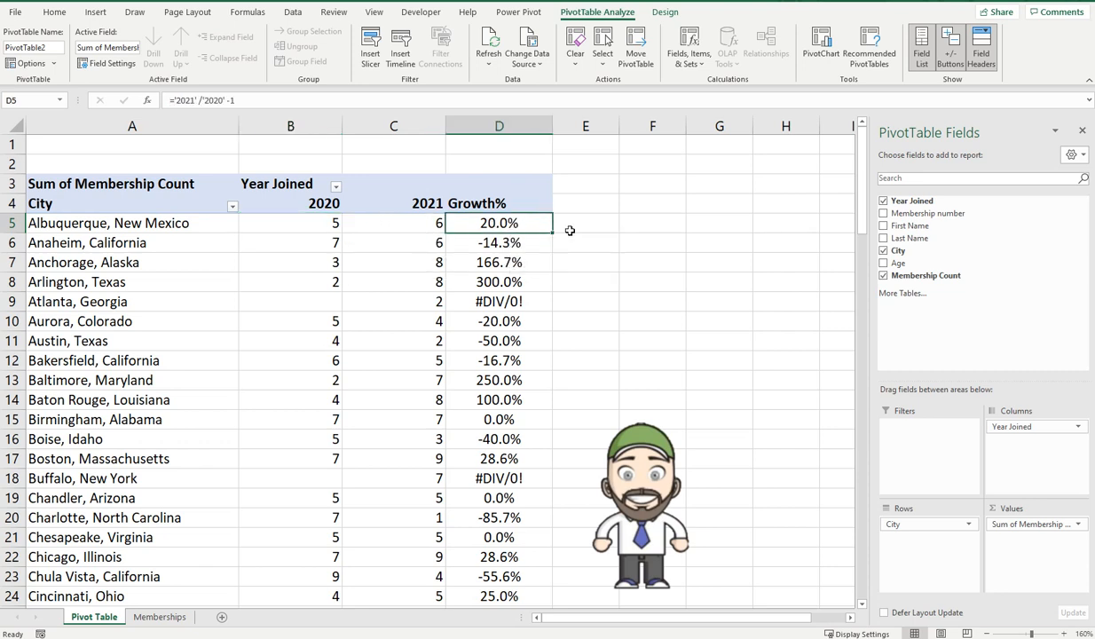
mouse_move(501, 238)
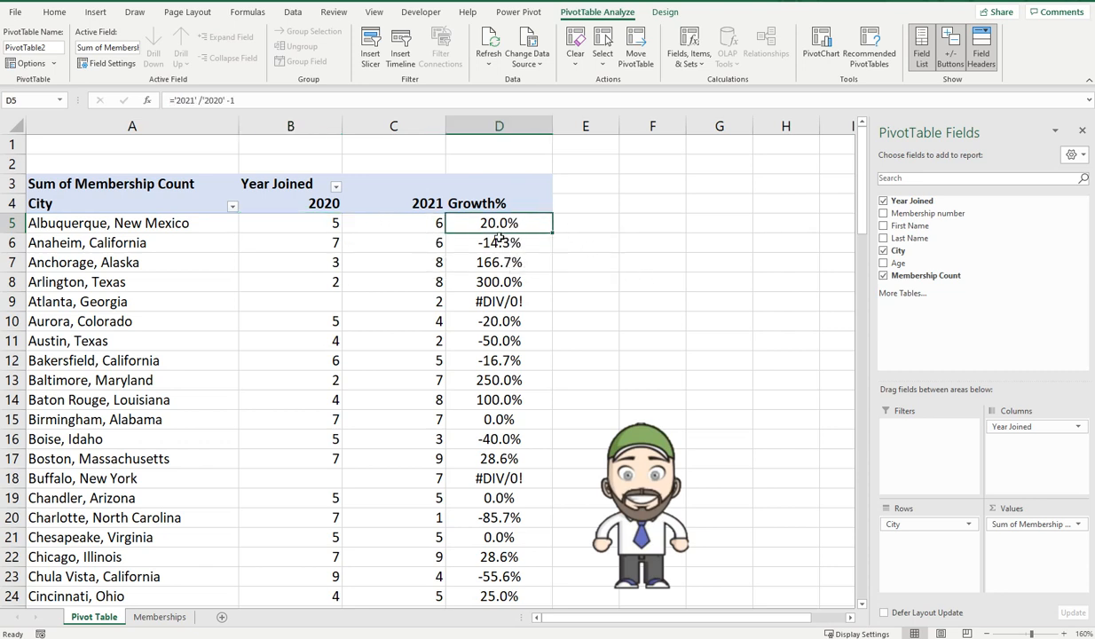
mouse_move(498, 242)
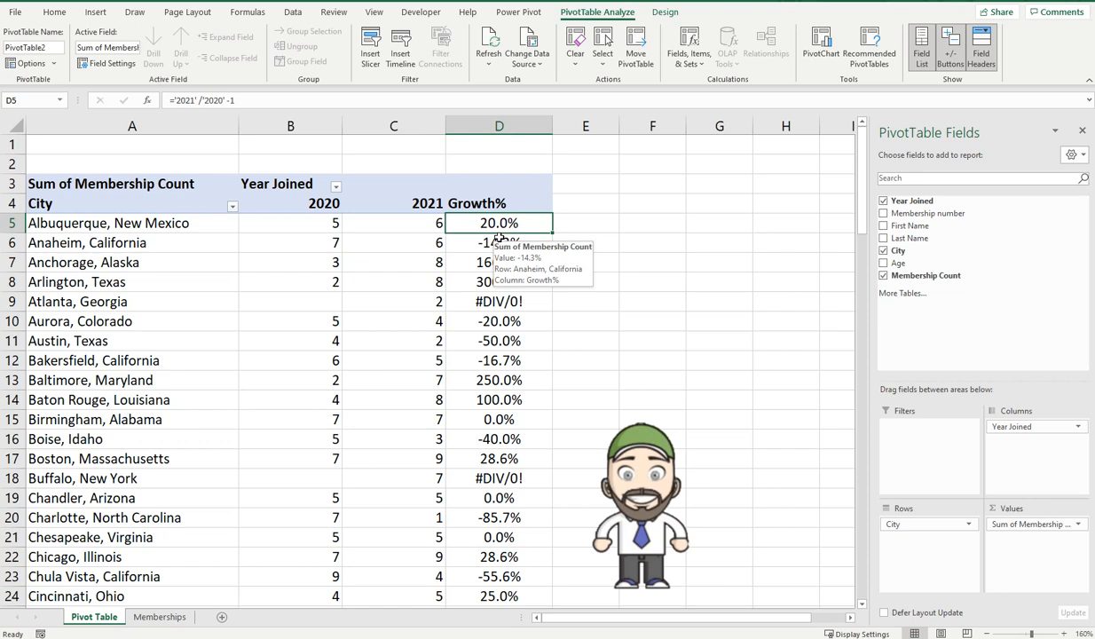
mouse_move(414, 367)
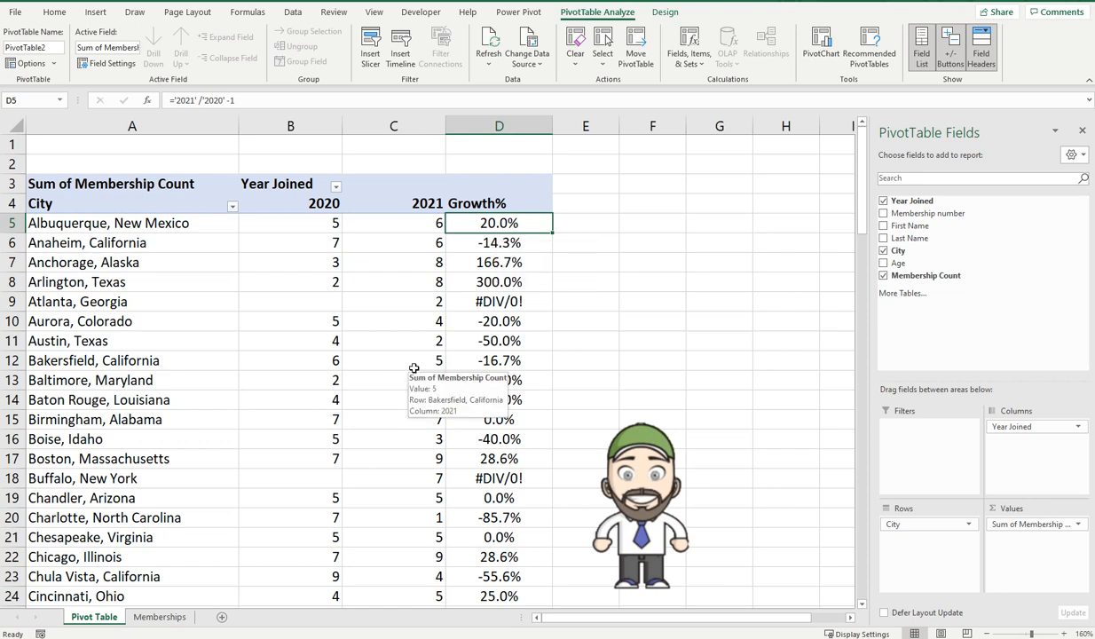
mouse_move(487, 327)
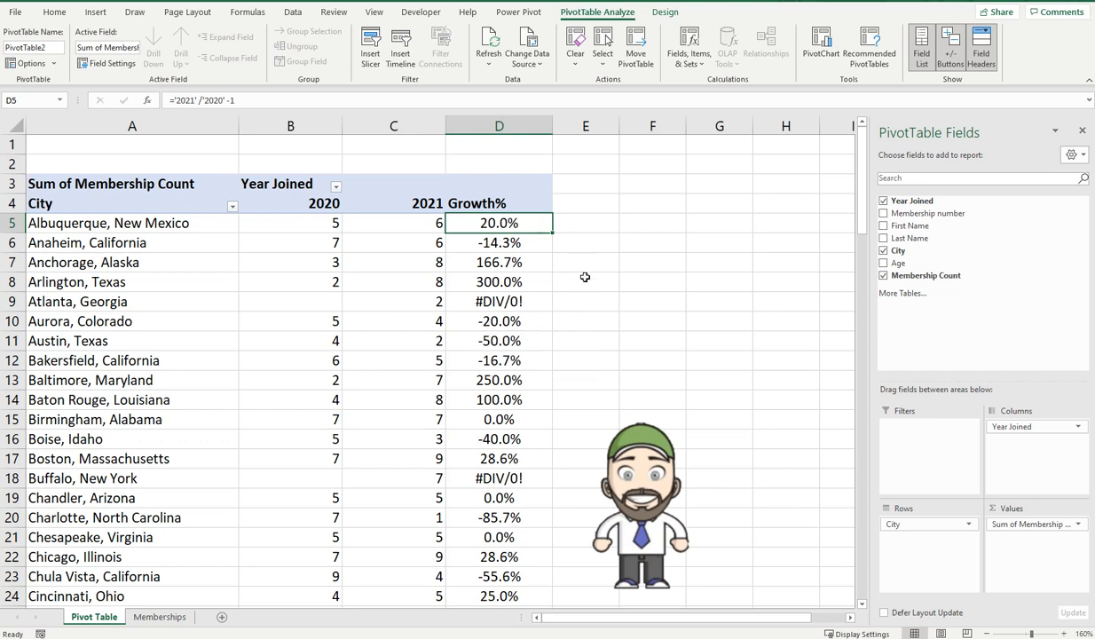
click(132, 302)
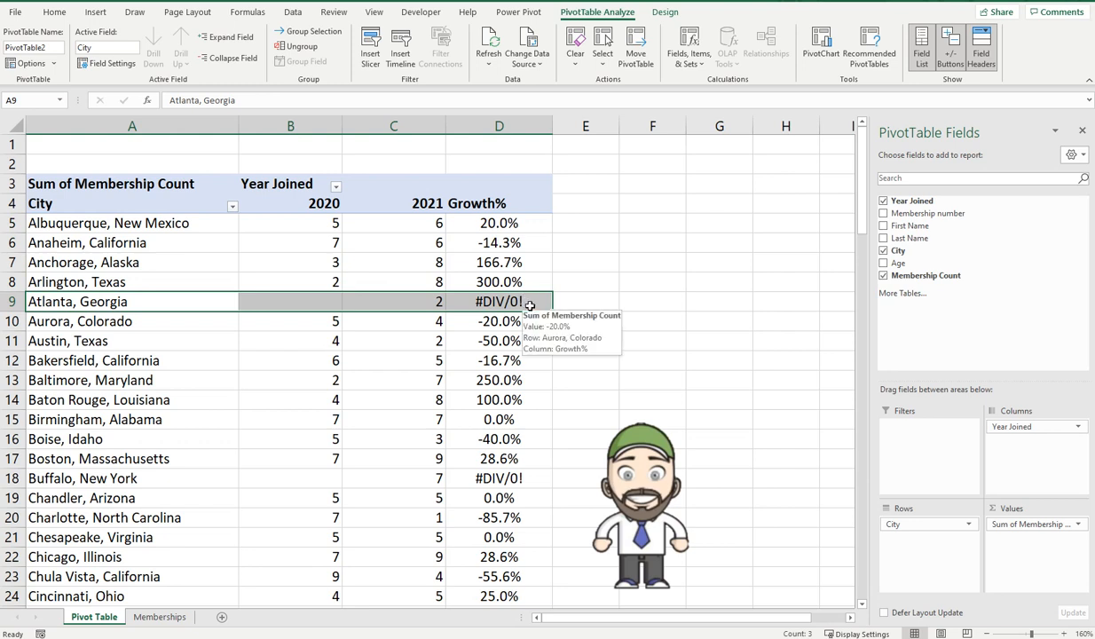
click(393, 301)
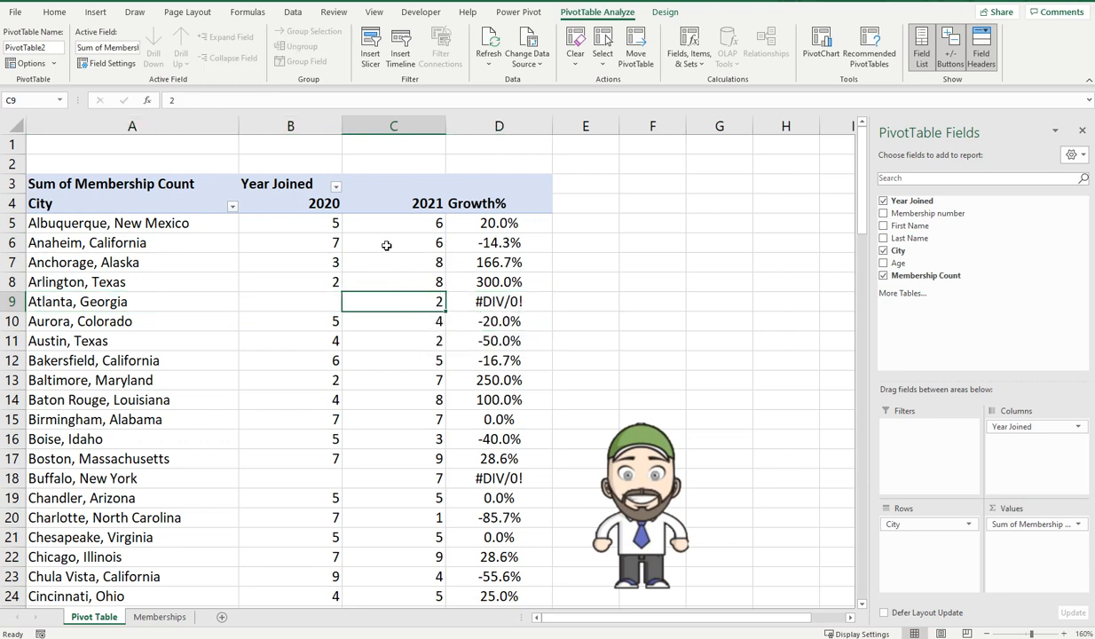
mouse_move(310, 306)
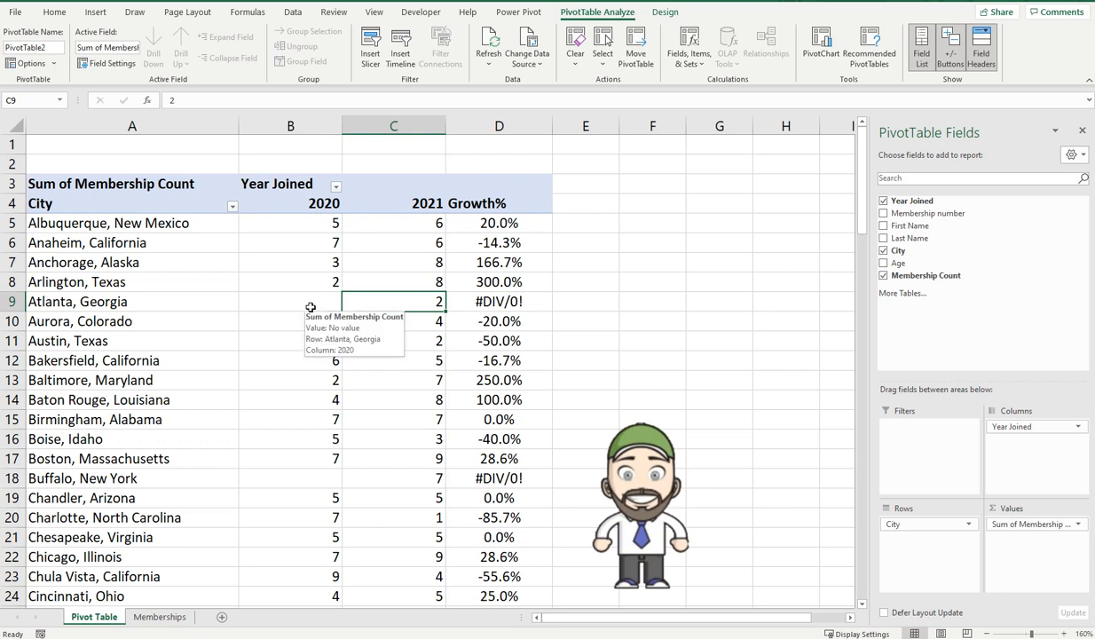
mouse_move(499, 301)
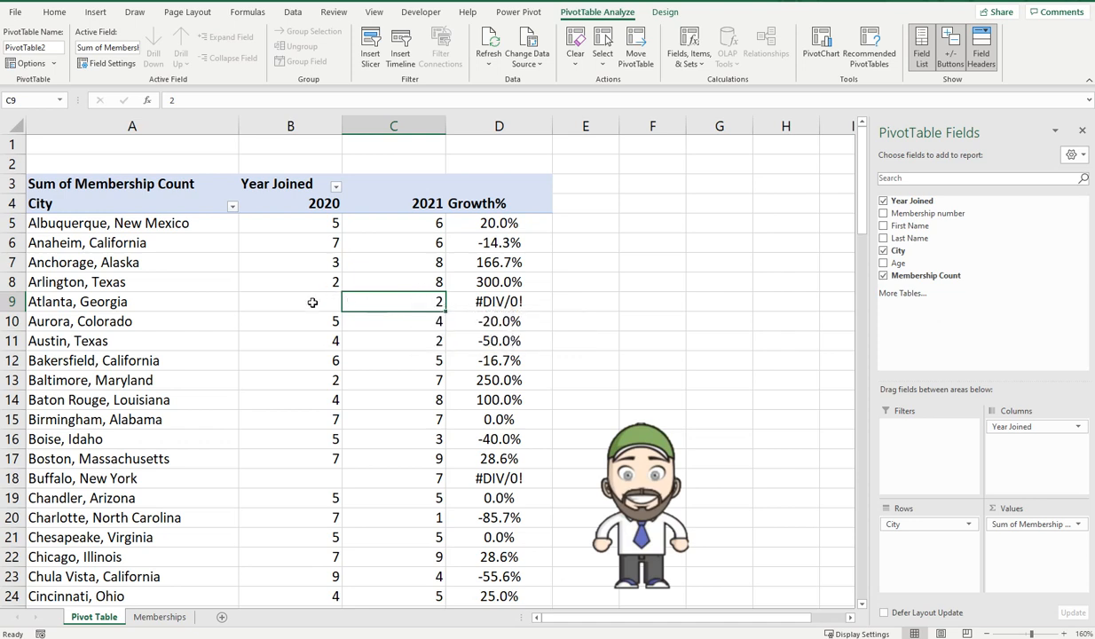
mouse_move(499, 301)
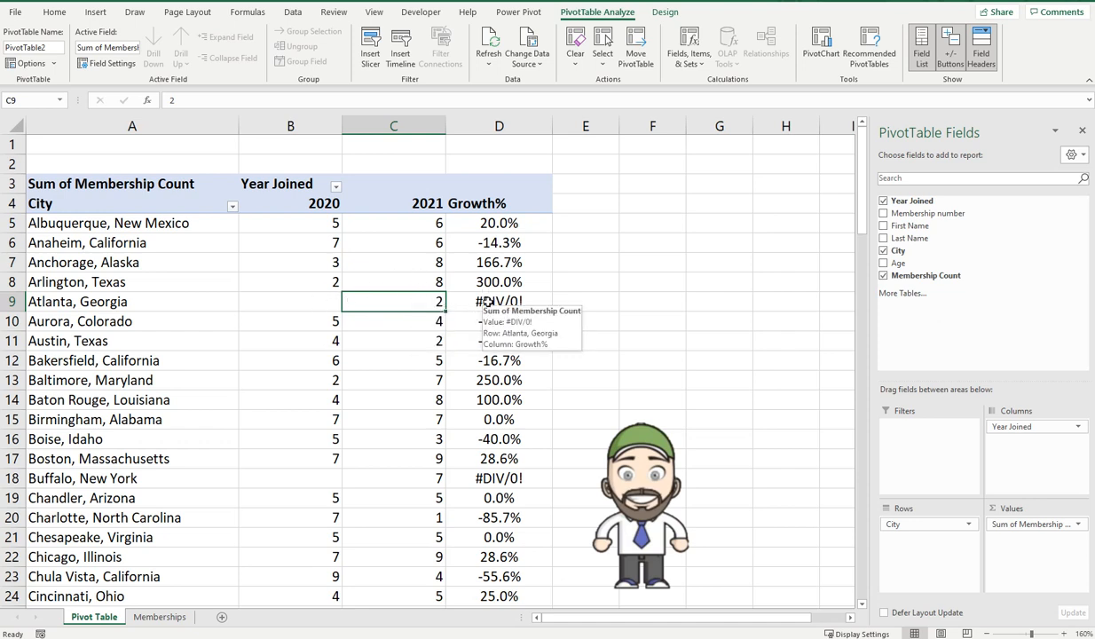
mouse_move(475, 281)
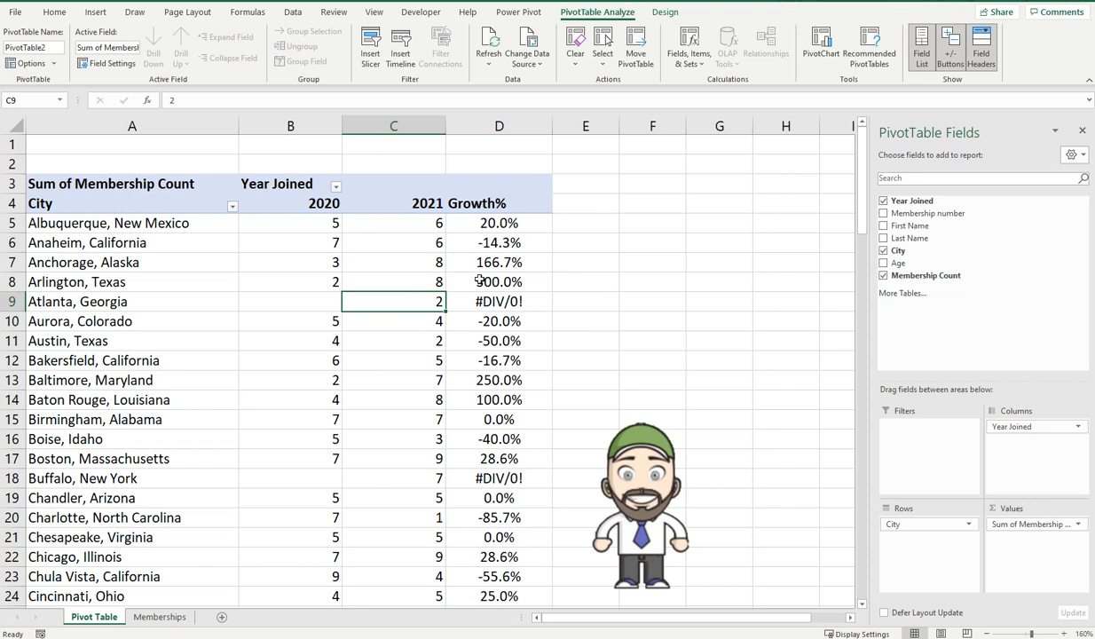
click(498, 282)
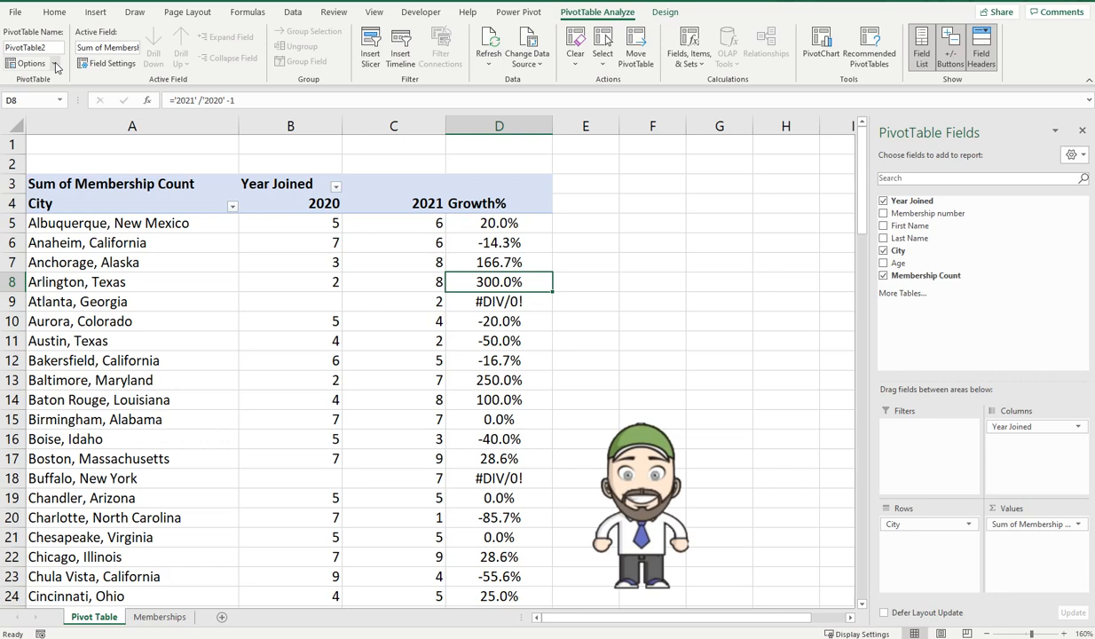
- In PivotTable Options, turn on 'For error values show' with the value 'null'
click(29, 63)
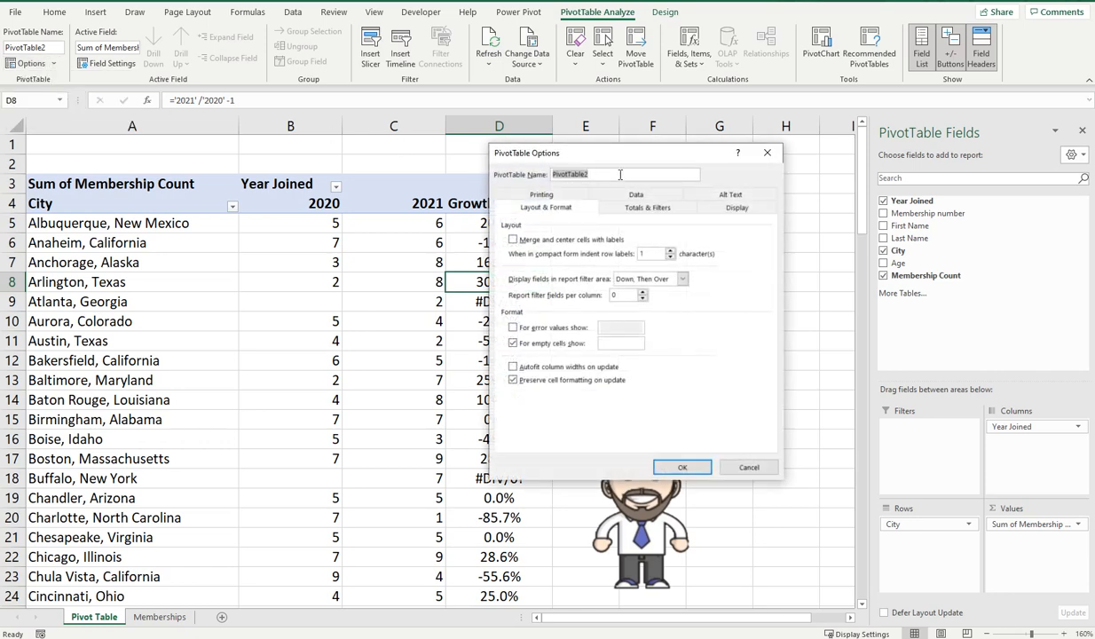
click(737, 207)
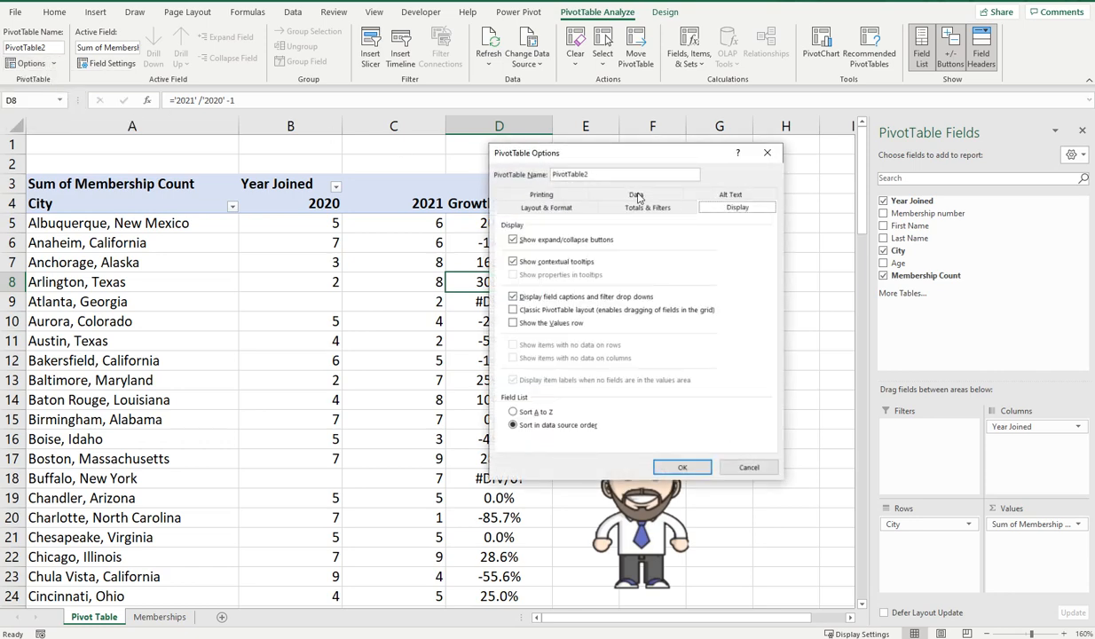
click(636, 206)
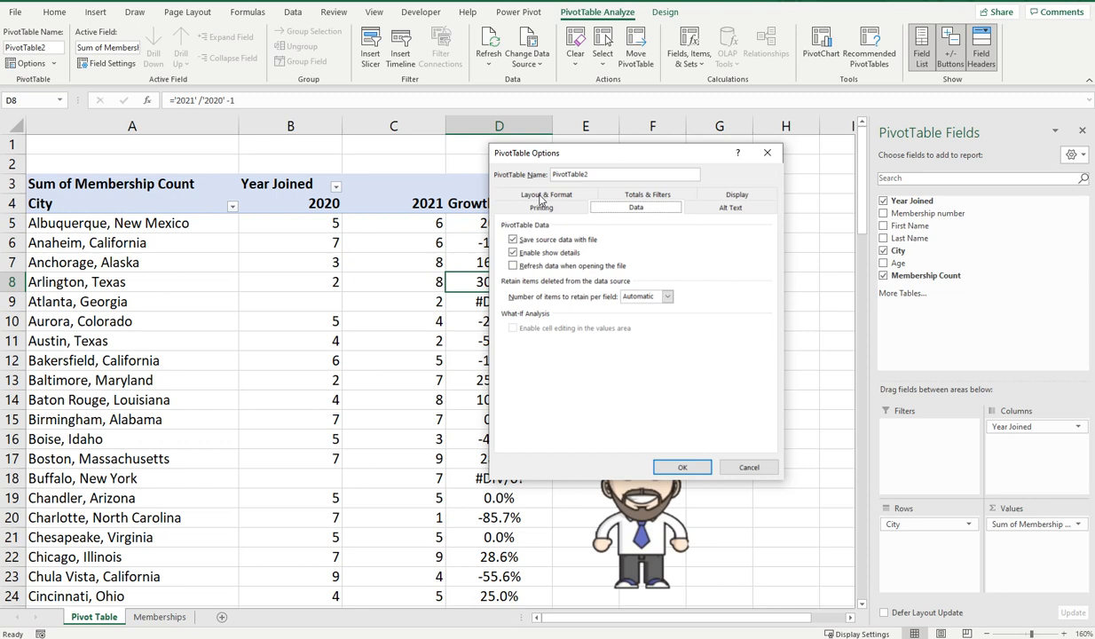
click(547, 207)
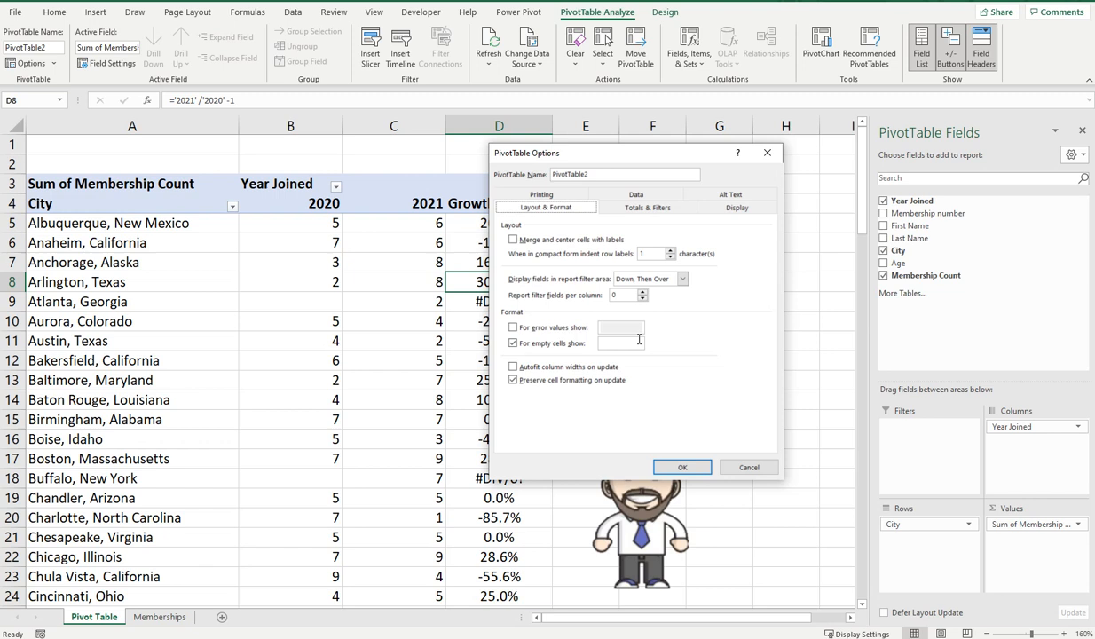
click(513, 327)
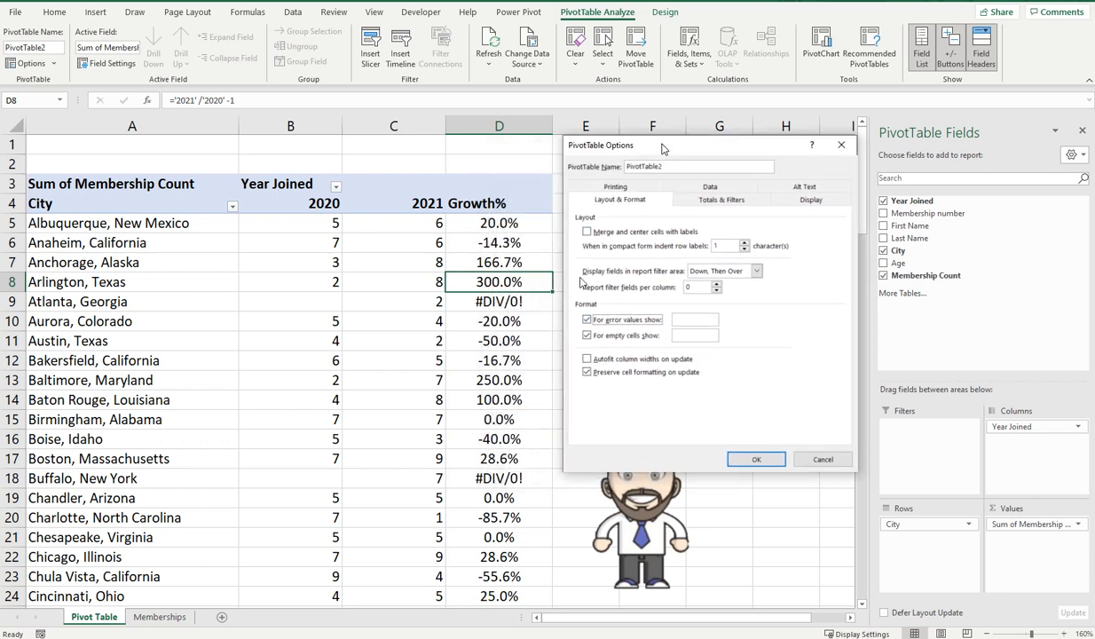
mouse_move(573, 402)
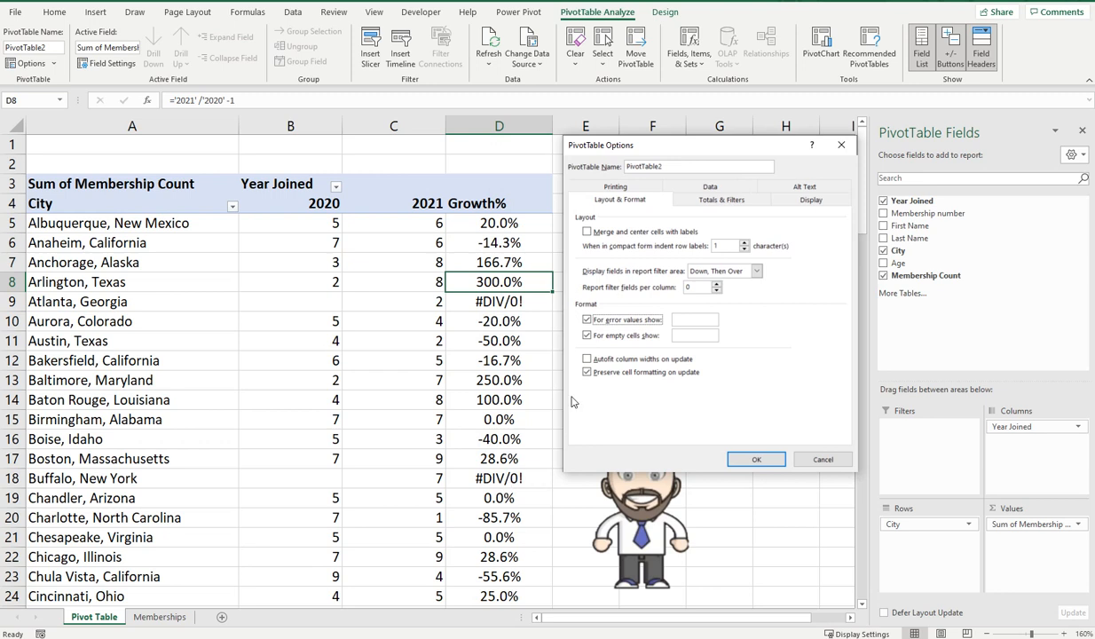
click(695, 319)
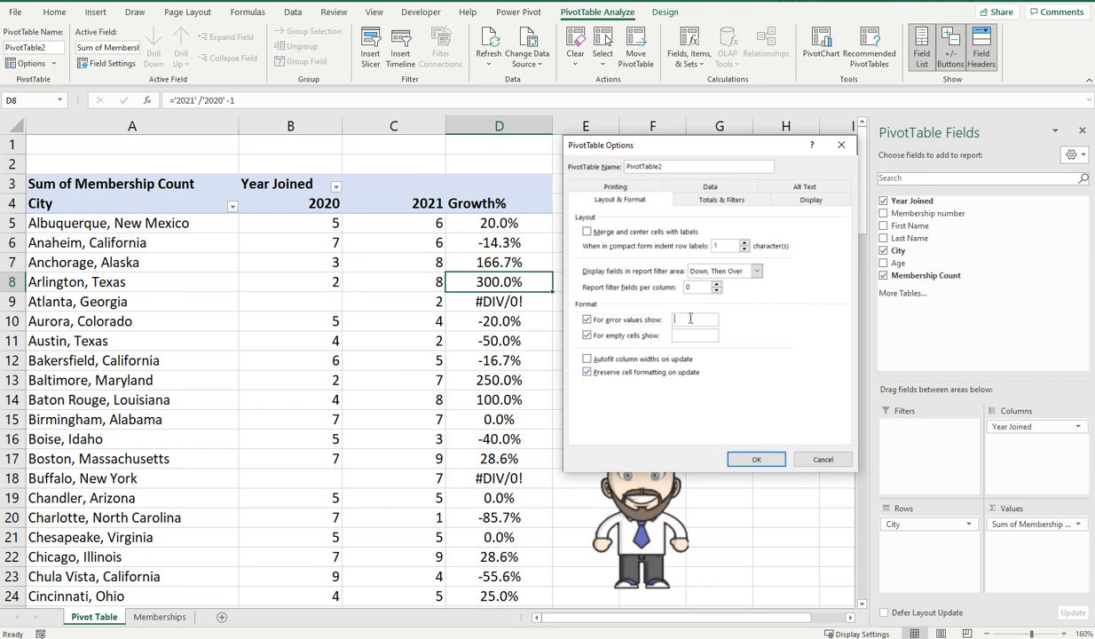
text(null)
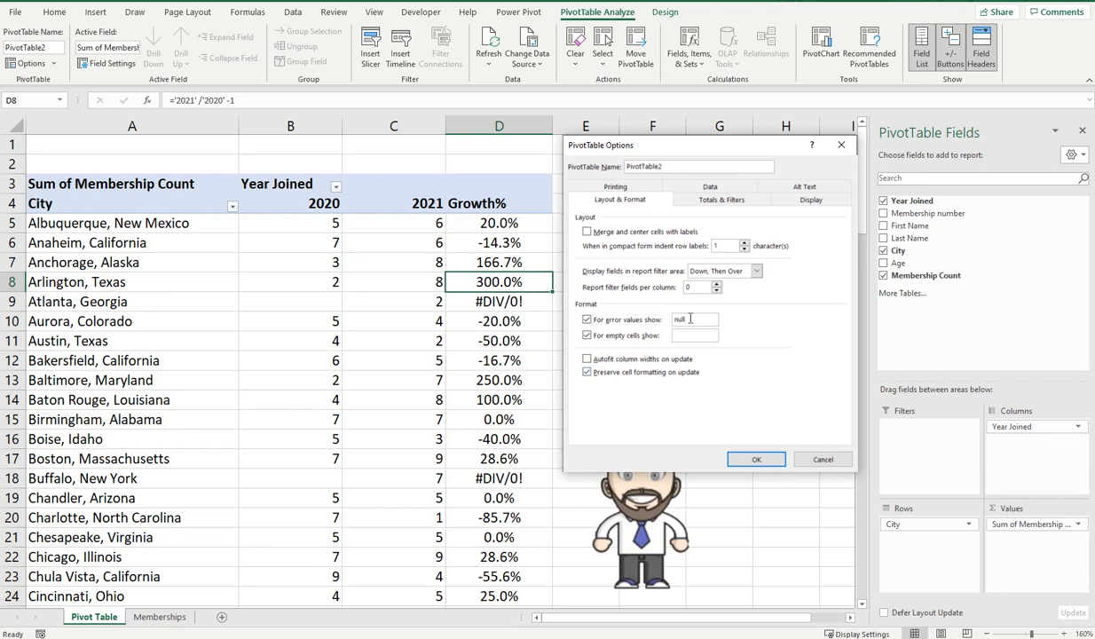
click(756, 459)
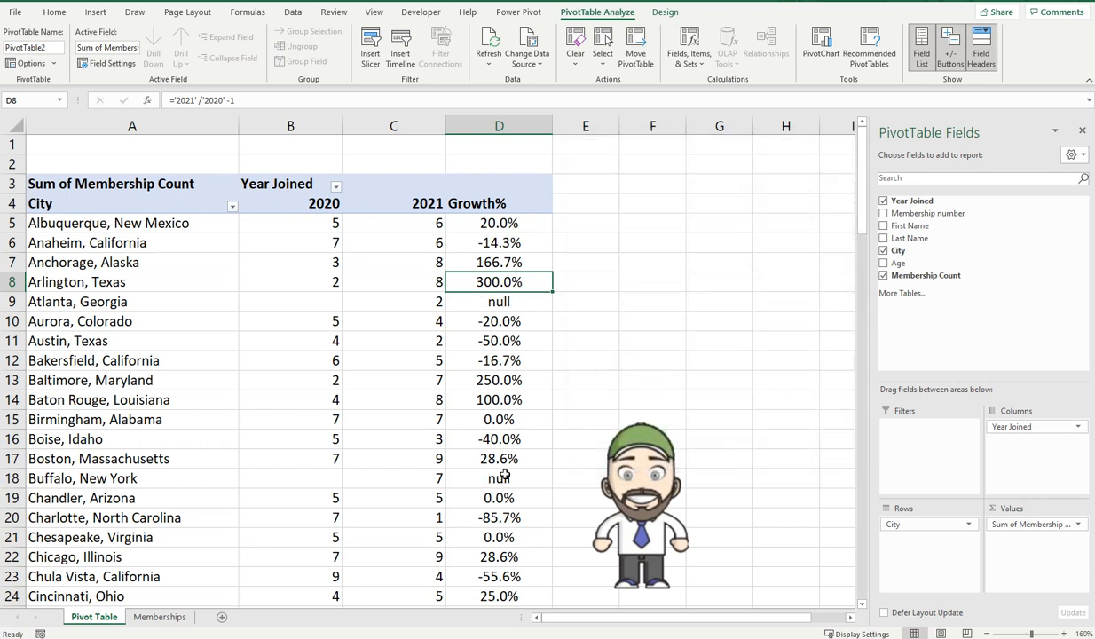
click(499, 301)
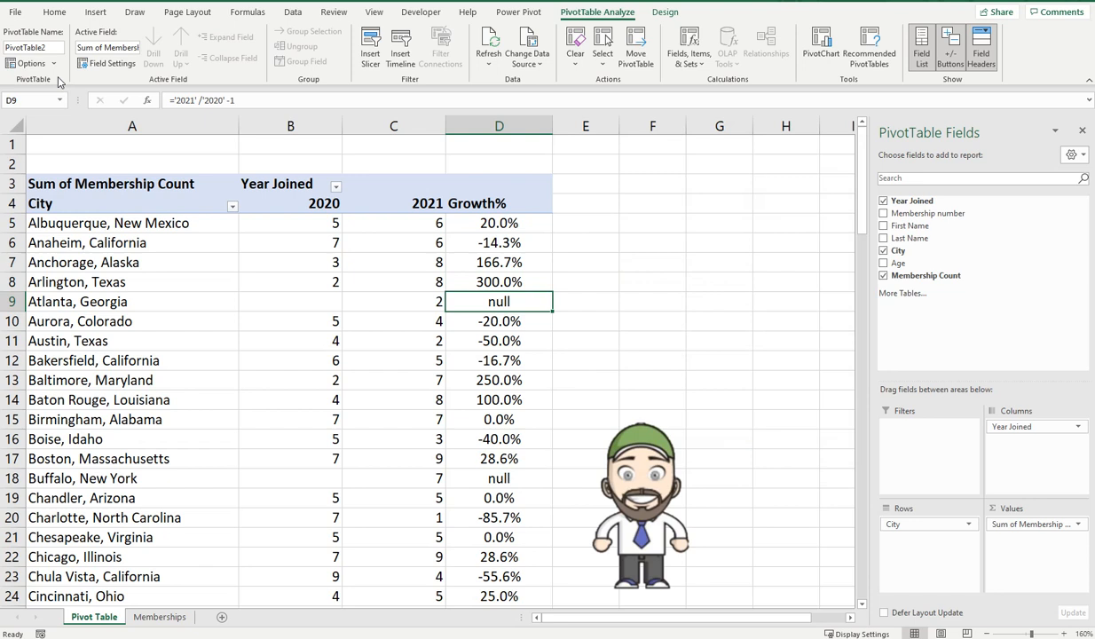
click(31, 63)
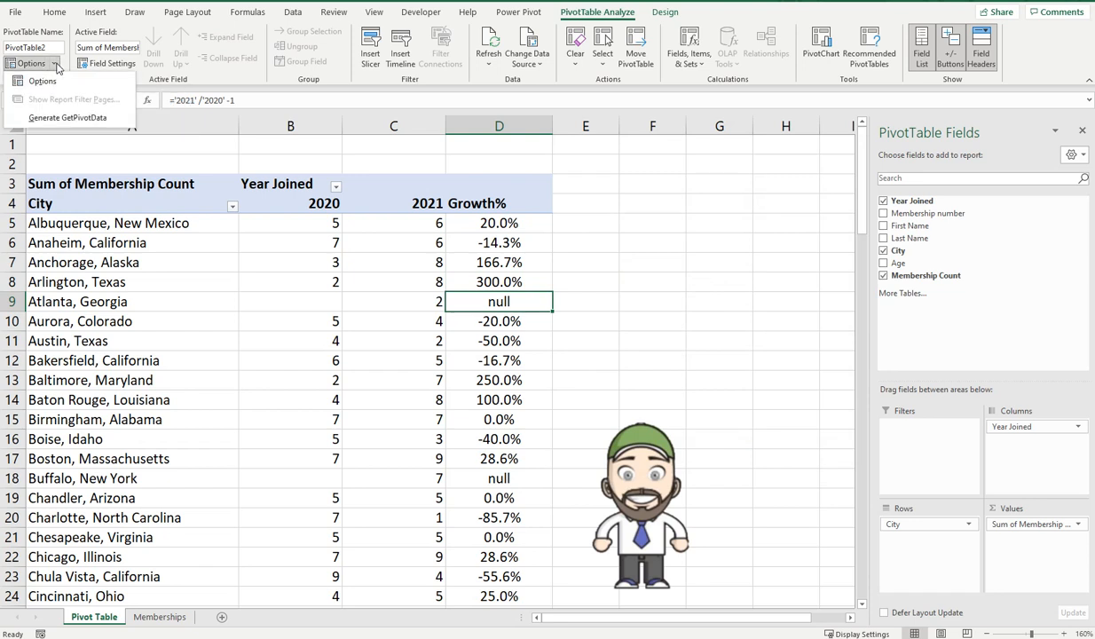
- Clear 'null' from the error value replacement in PivotTable Options
click(42, 81)
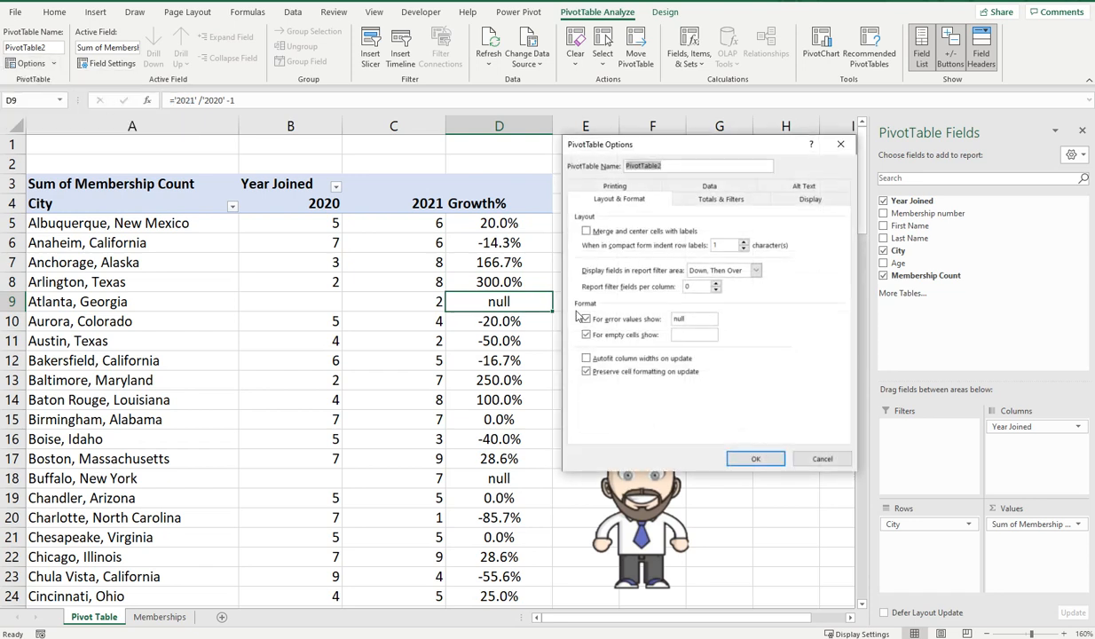
click(586, 318)
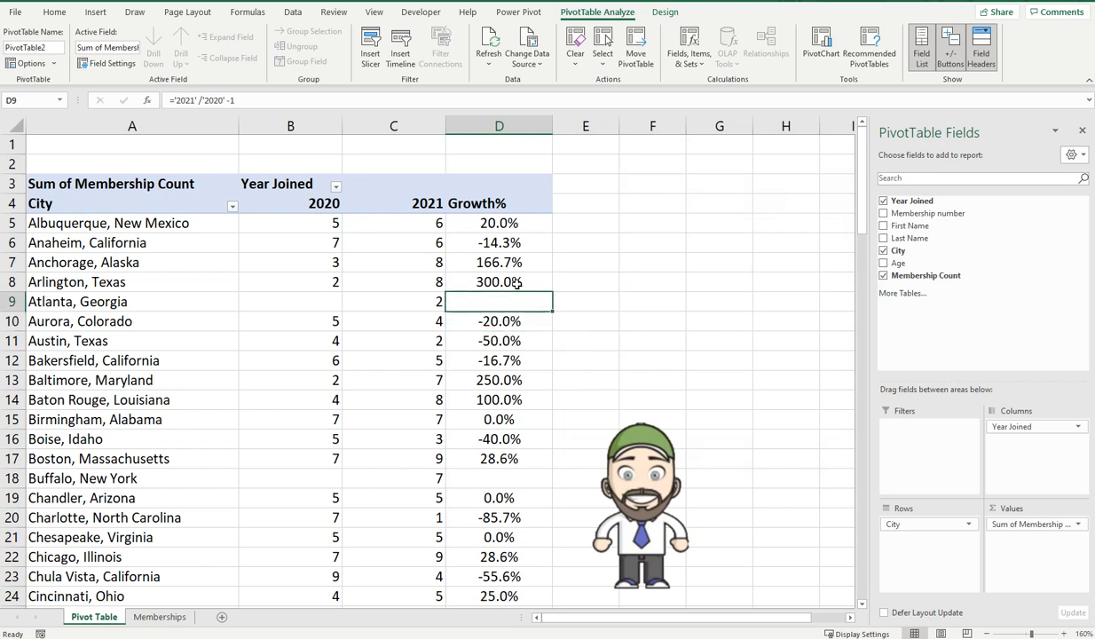
mouse_move(595, 301)
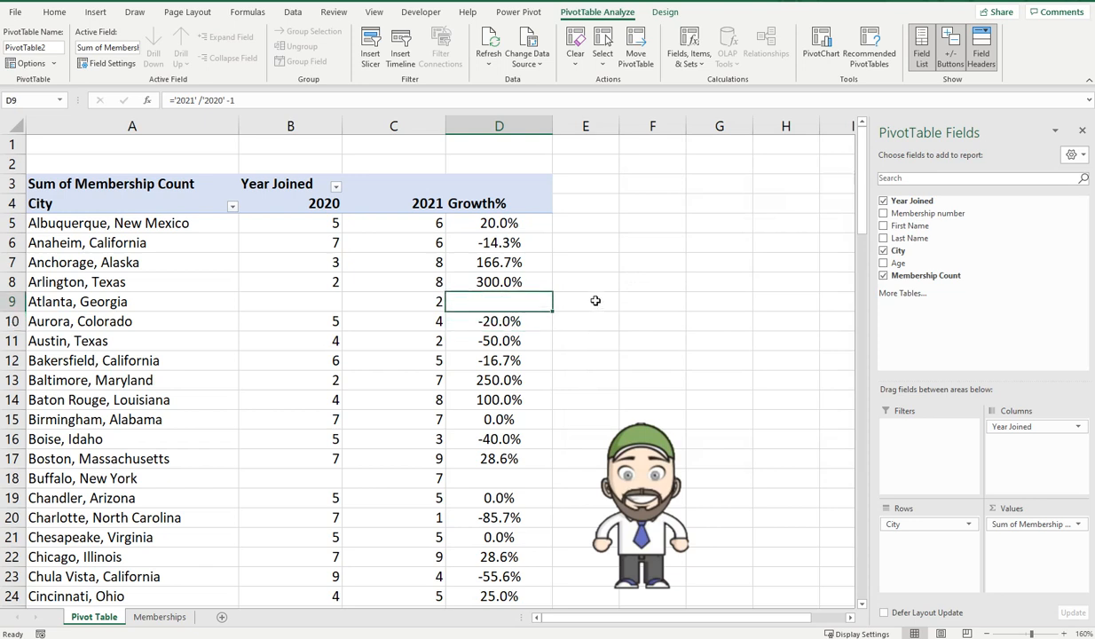